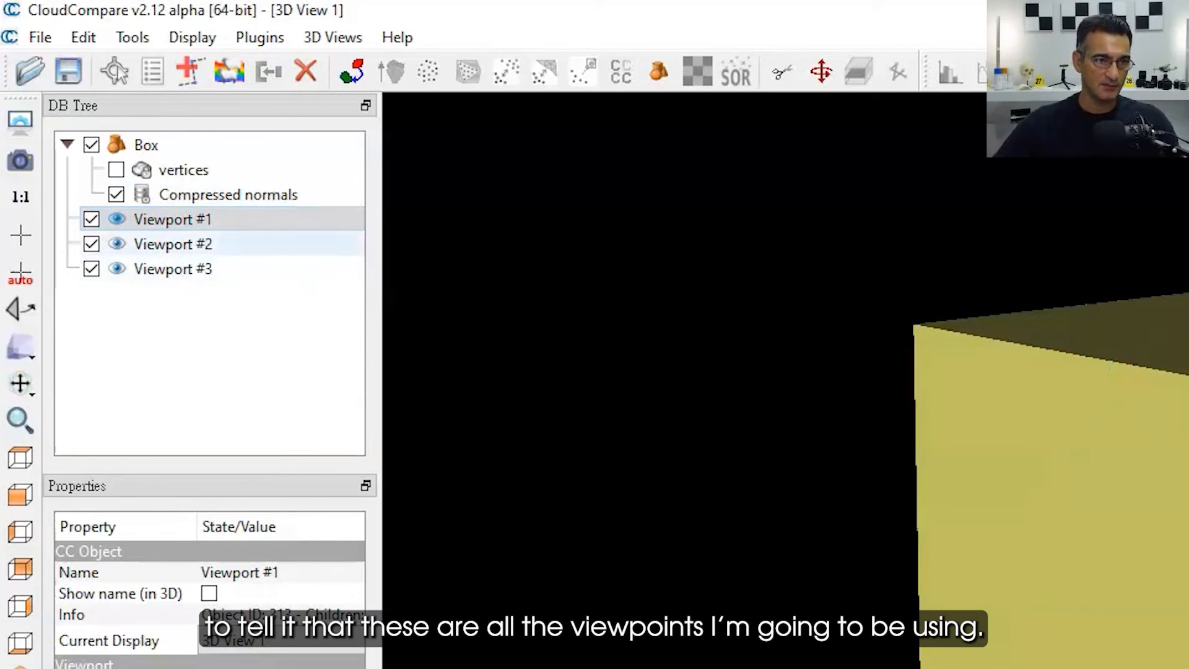
Select Viewport #1 to #3 and launch the Animation plugin with them as steps
{"action": "left_click", "coordinate": [174, 269]}
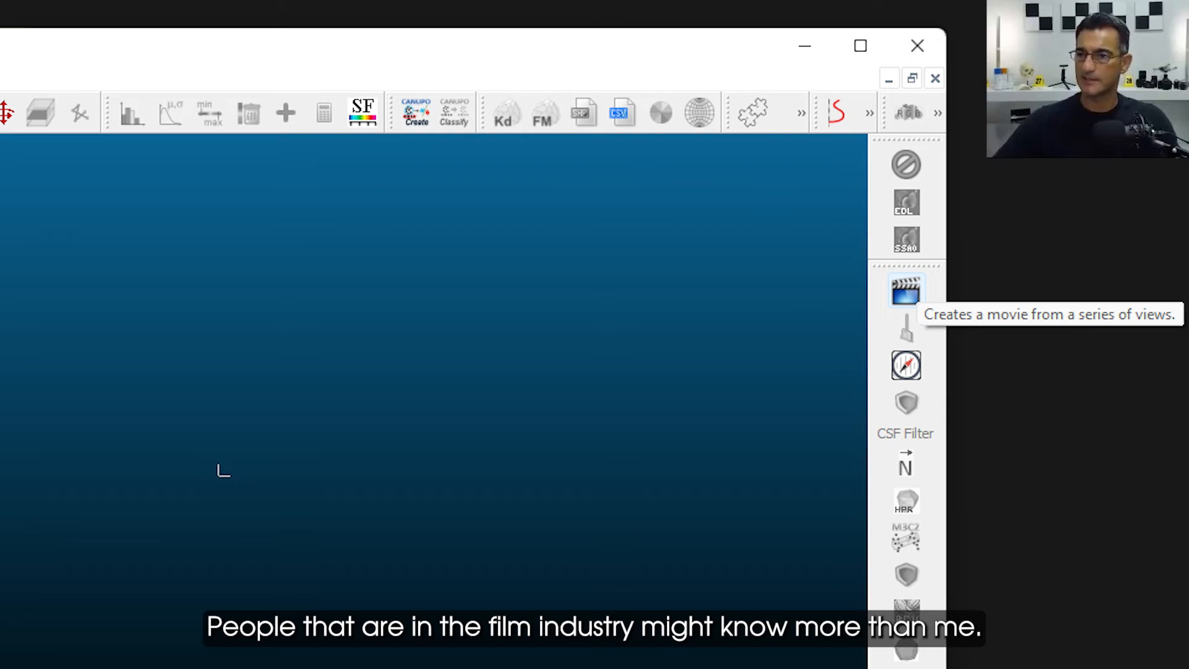
{"action": "left_click", "coordinate": [905, 289]}
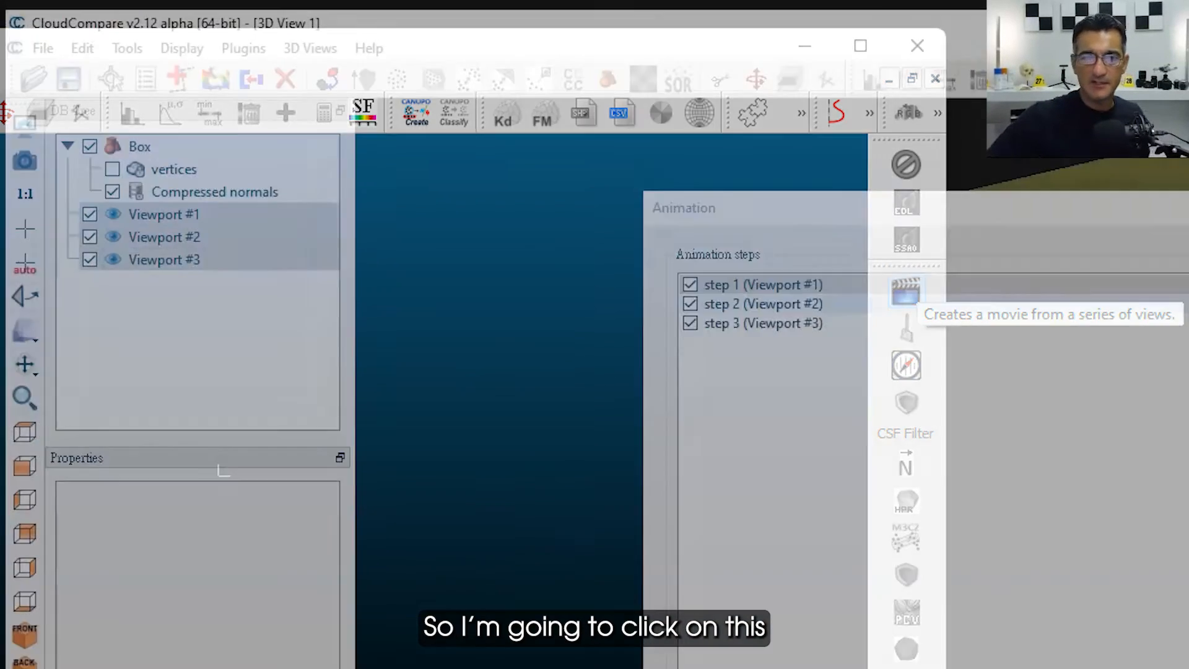
Replace the animation's total duration of 20 s with 10 s
{"action": "left_click", "coordinate": [905, 292]}
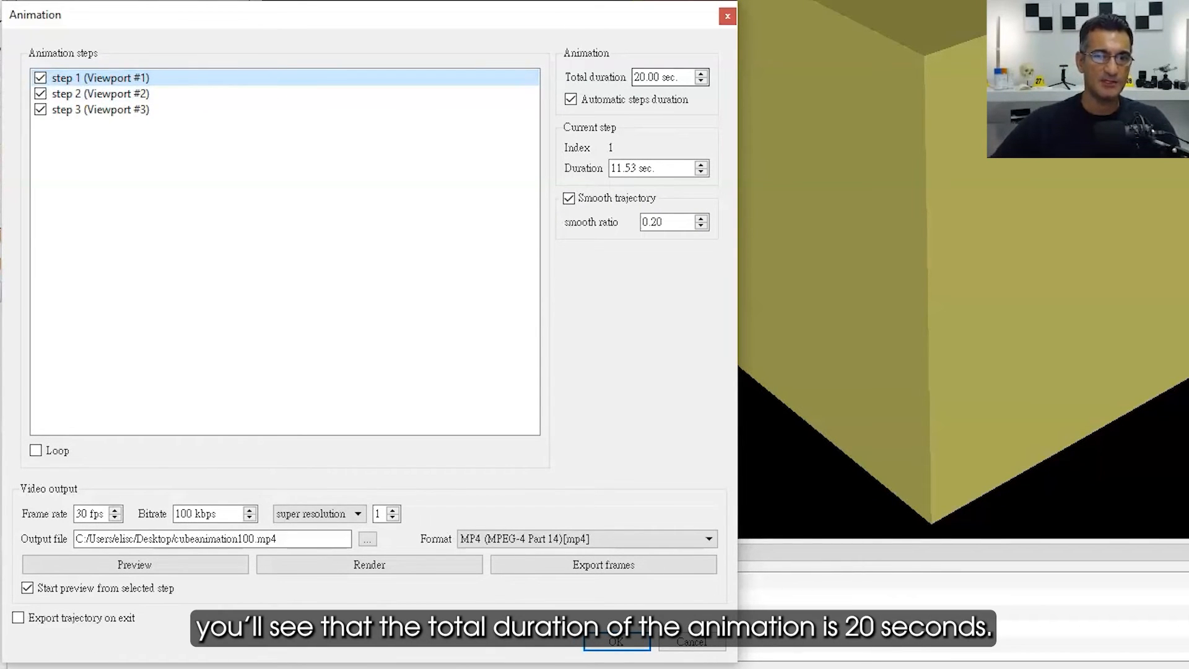
{"action": "triple_click", "coordinate": [666, 76]}
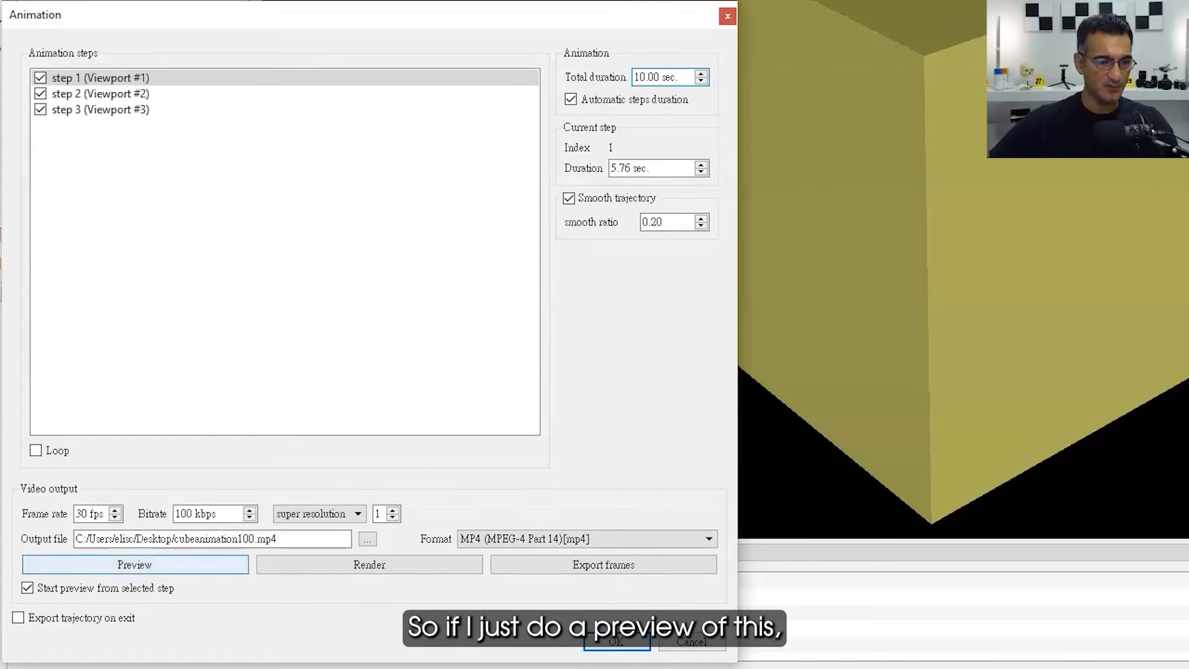
Preview the 10-second flythrough around the yellow cube
{"action": "left_click", "coordinate": [134, 564]}
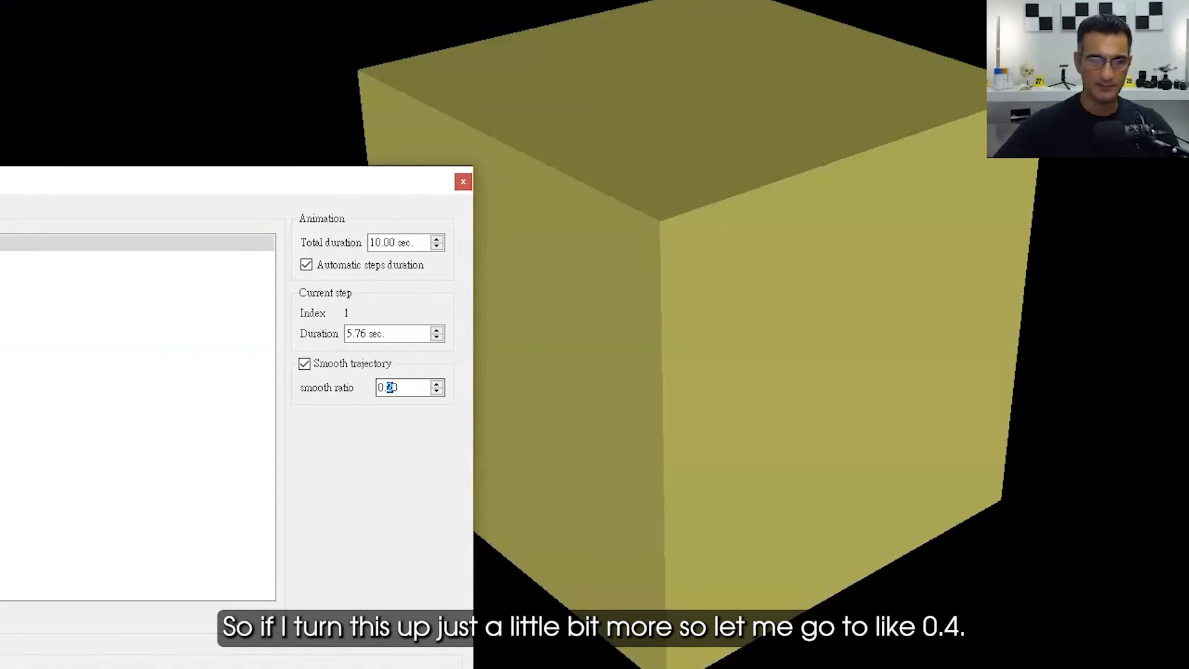
Raise the smooth trajectory ratio from 0.20 to 0.40
{"action": "type", "text": "0.4"}
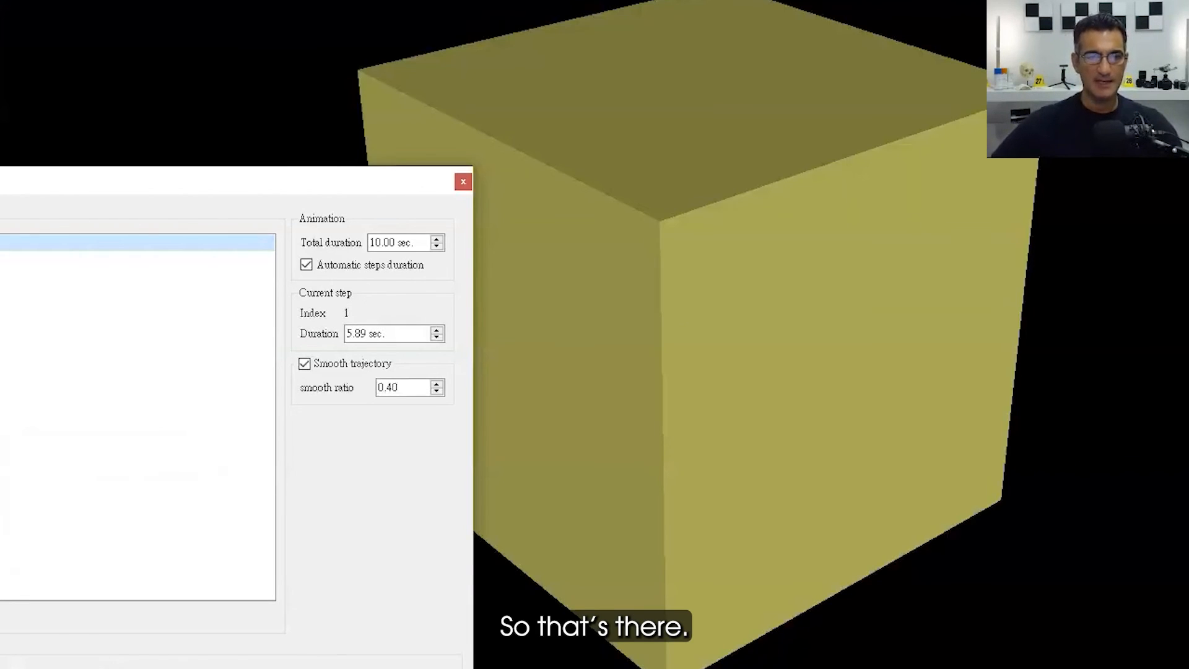
{"action": "left_click", "coordinate": [305, 363]}
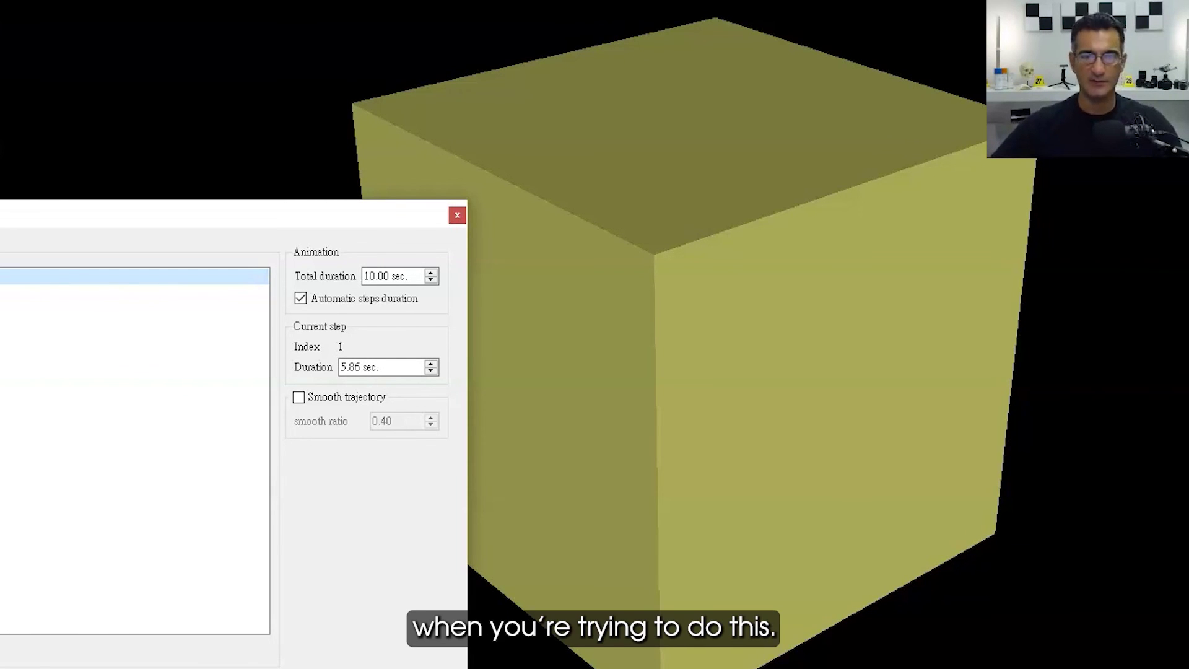
{"action": "left_click", "coordinate": [298, 396]}
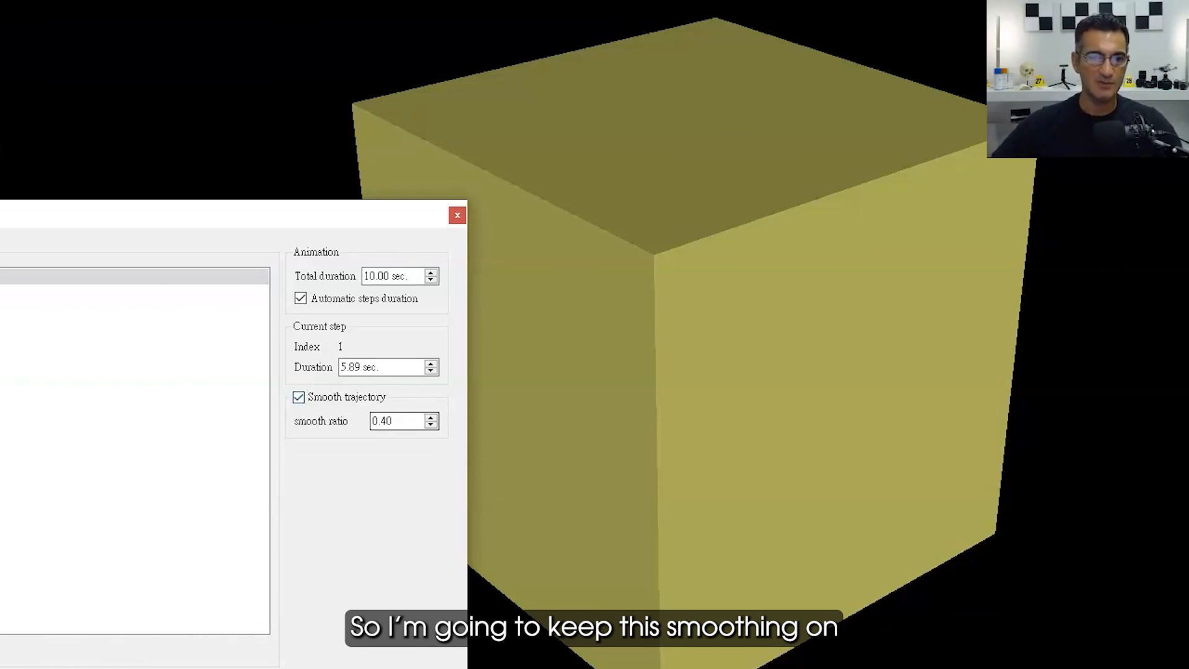